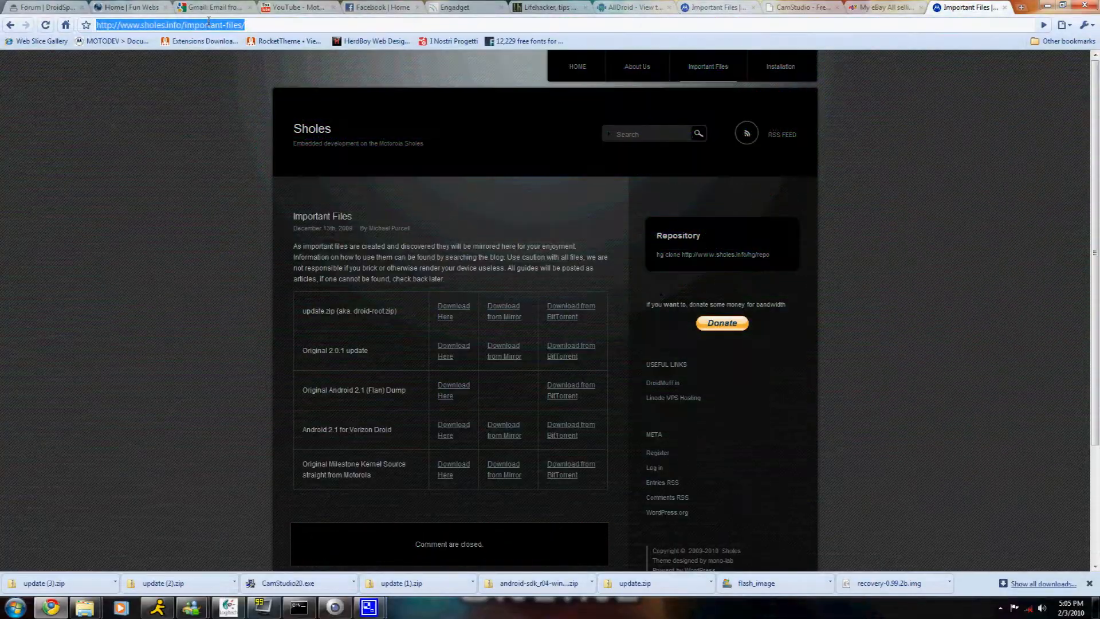
Load sholes.info and go to its Important Files page.
text(shoe)
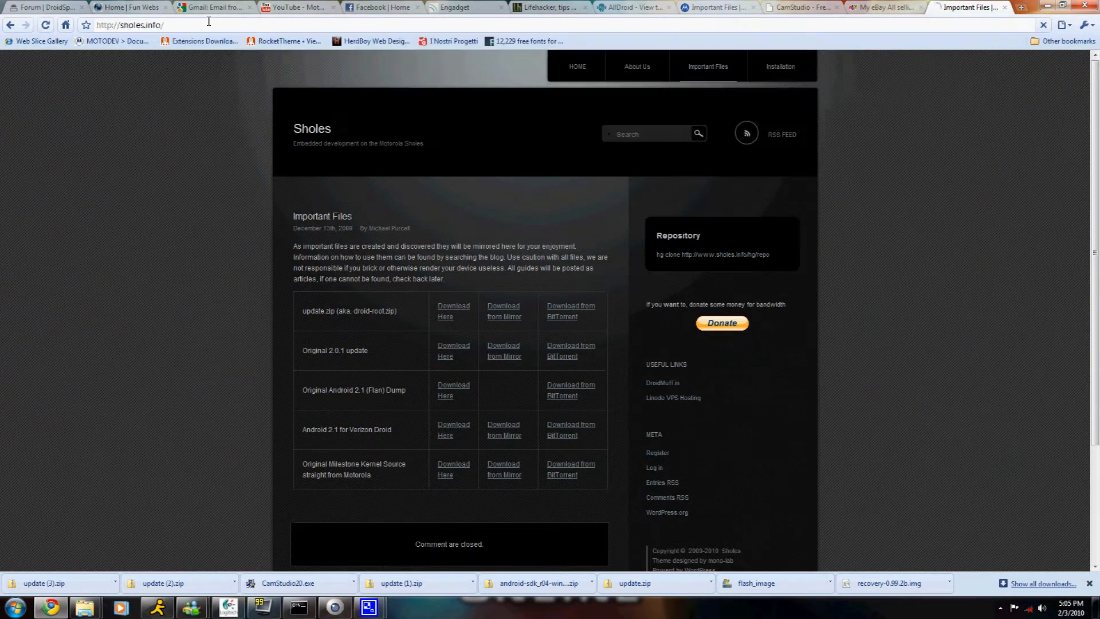
click(577, 66)
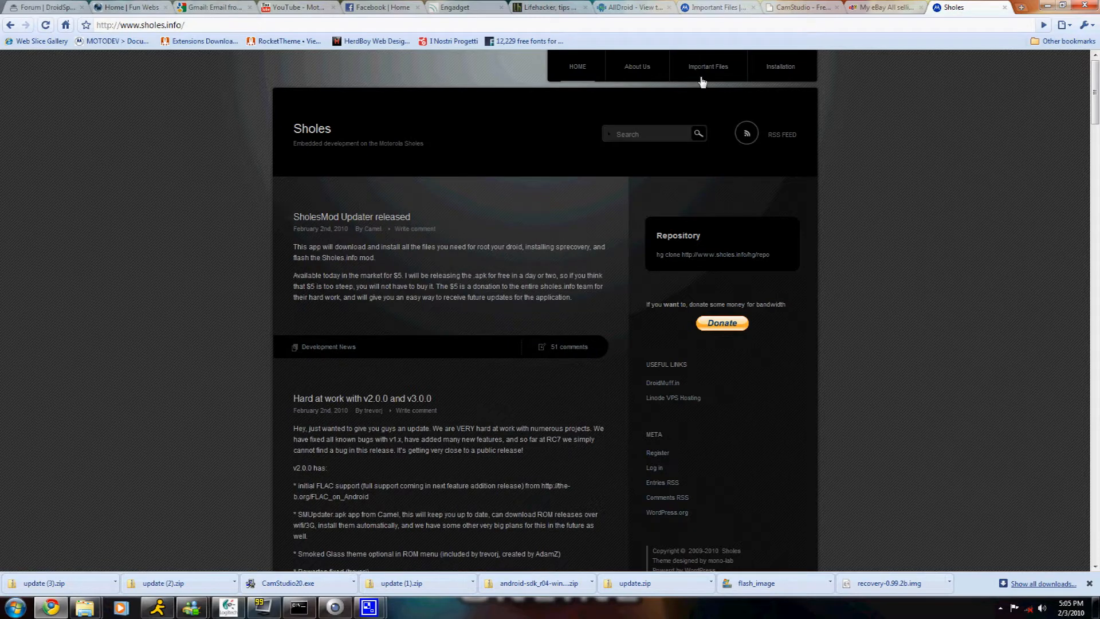
click(709, 66)
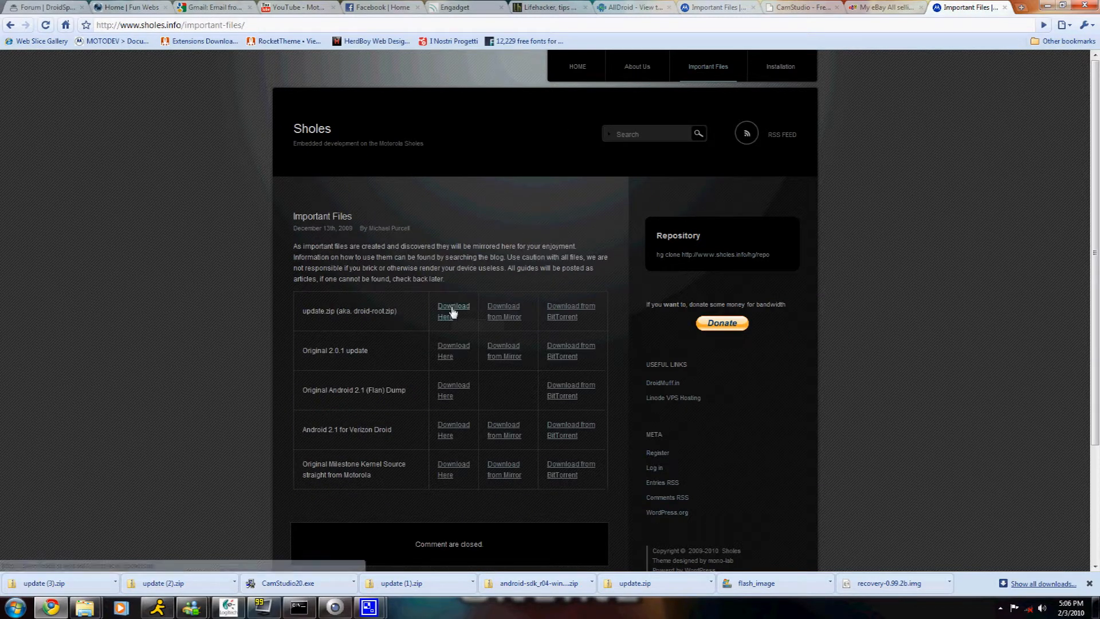
Download update.zip and select the new update archive in the Downloads folder.
click(453, 310)
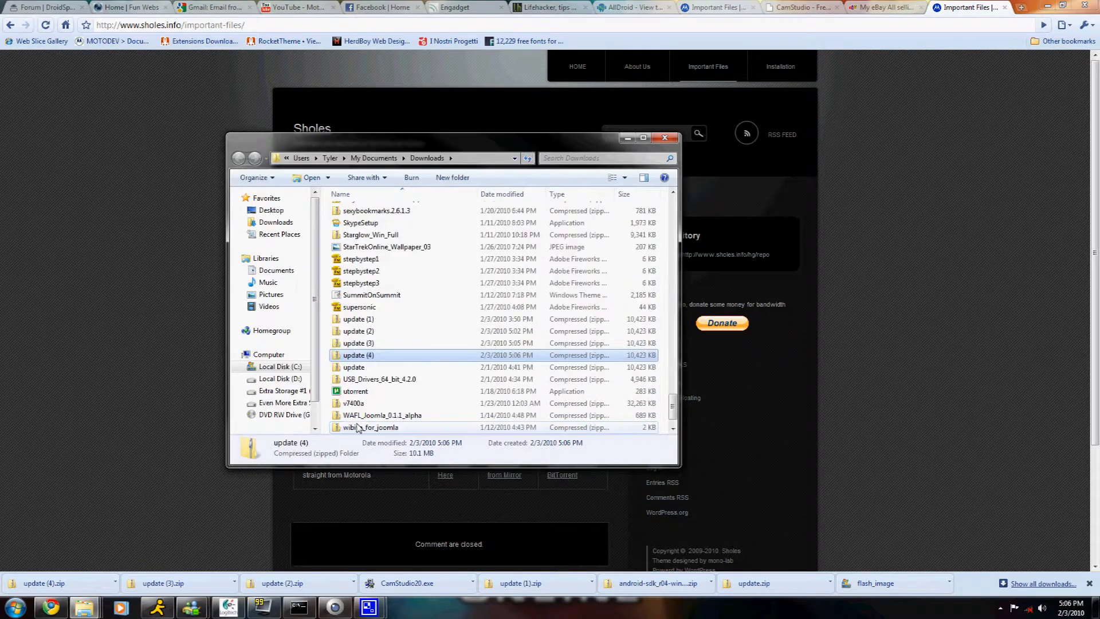
click(353, 367)
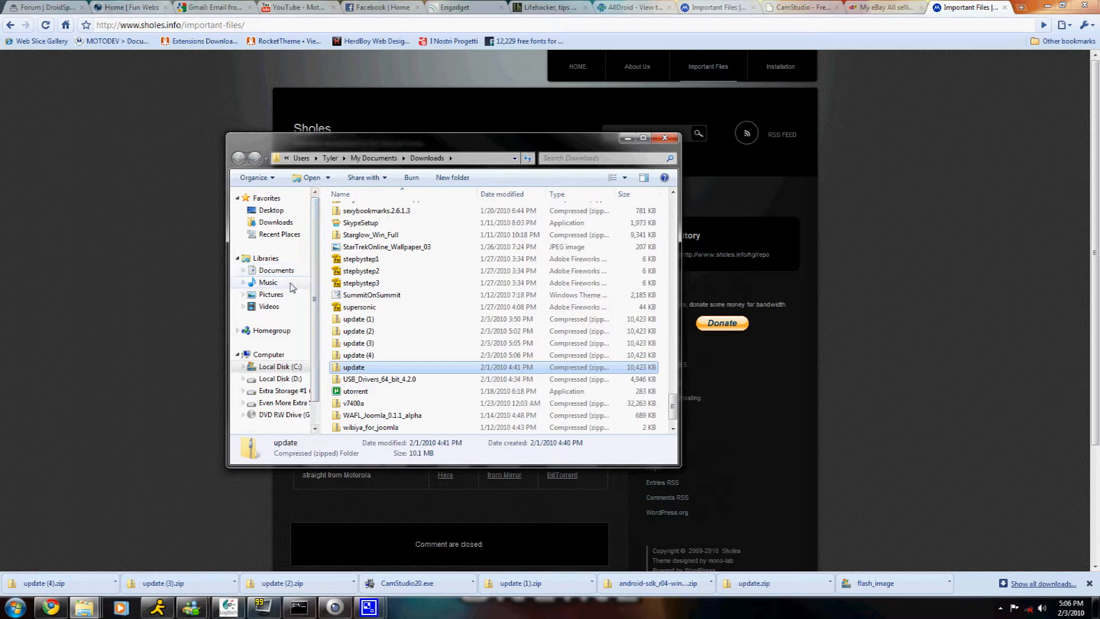
mouse_move(284, 354)
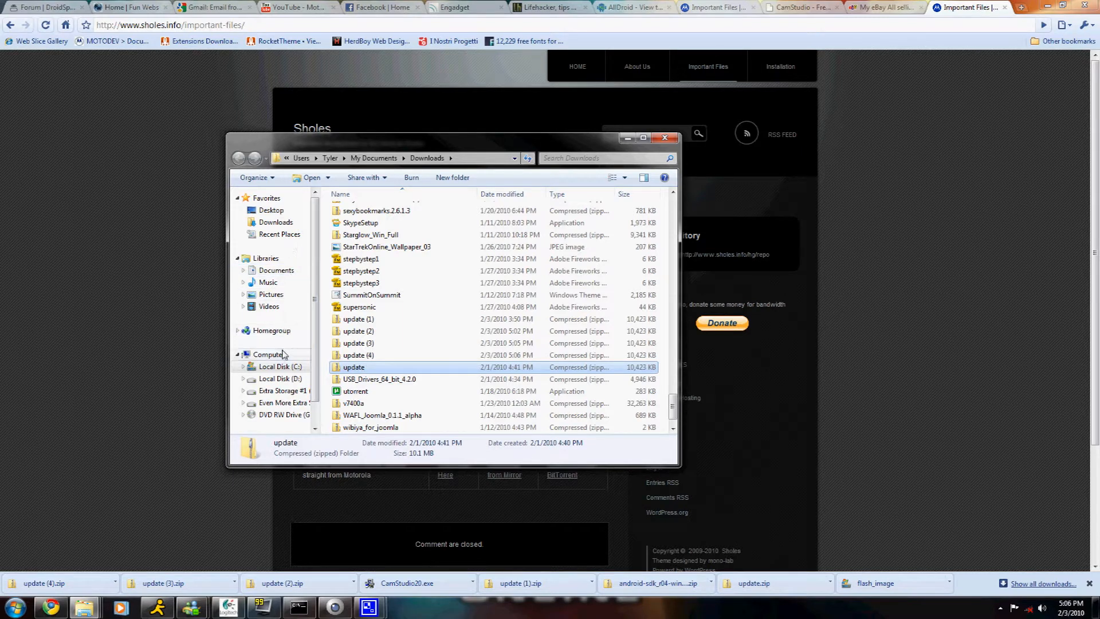
Switch Explorer to the Computer view listing the hard disks and DVD drive.
click(269, 355)
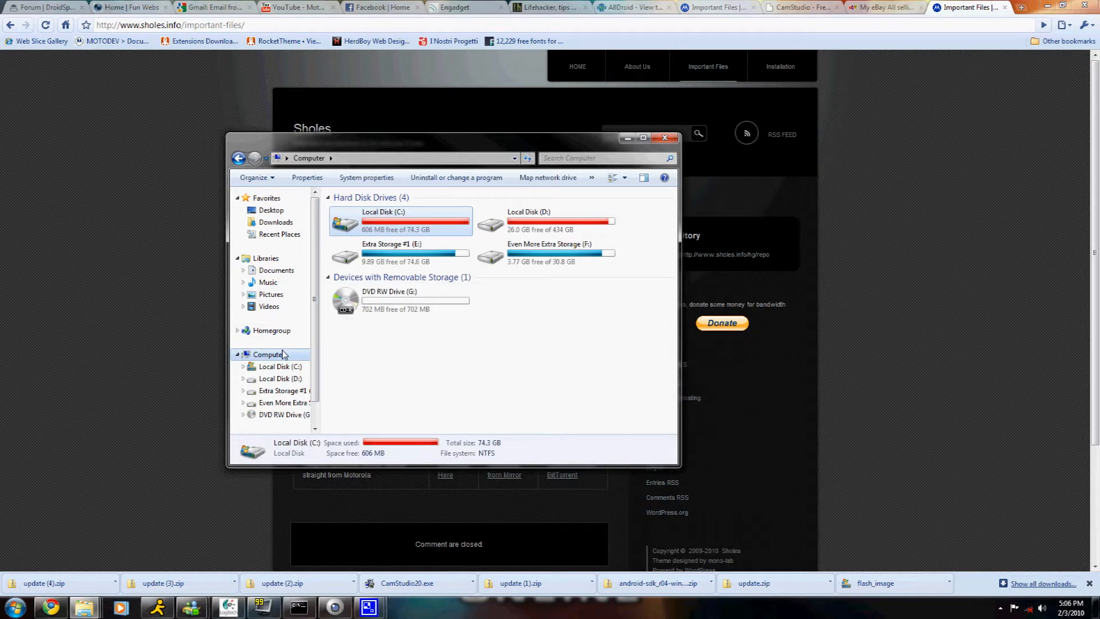
mouse_move(385, 353)
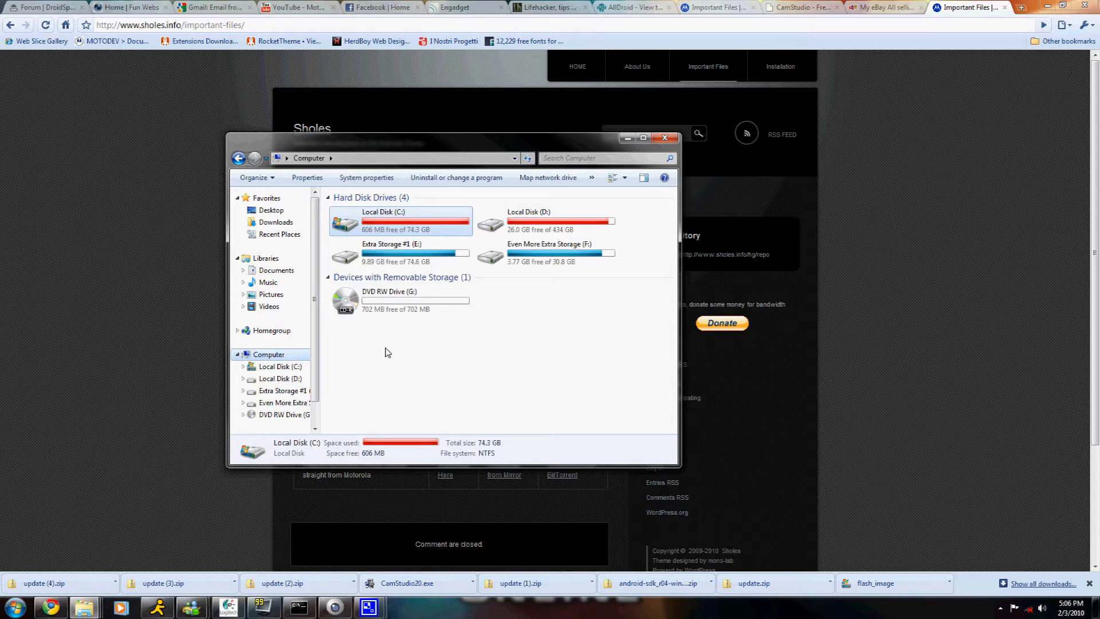
mouse_move(434, 348)
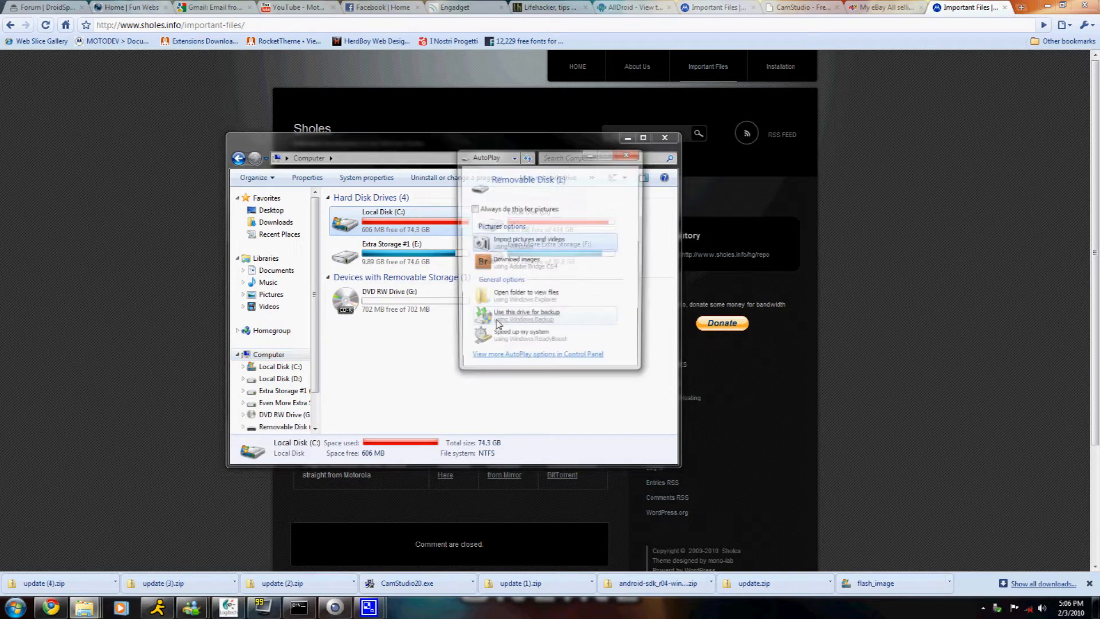
Dismiss the AutoPlay prompt and open the phone's Removable Disk root folder.
click(626, 155)
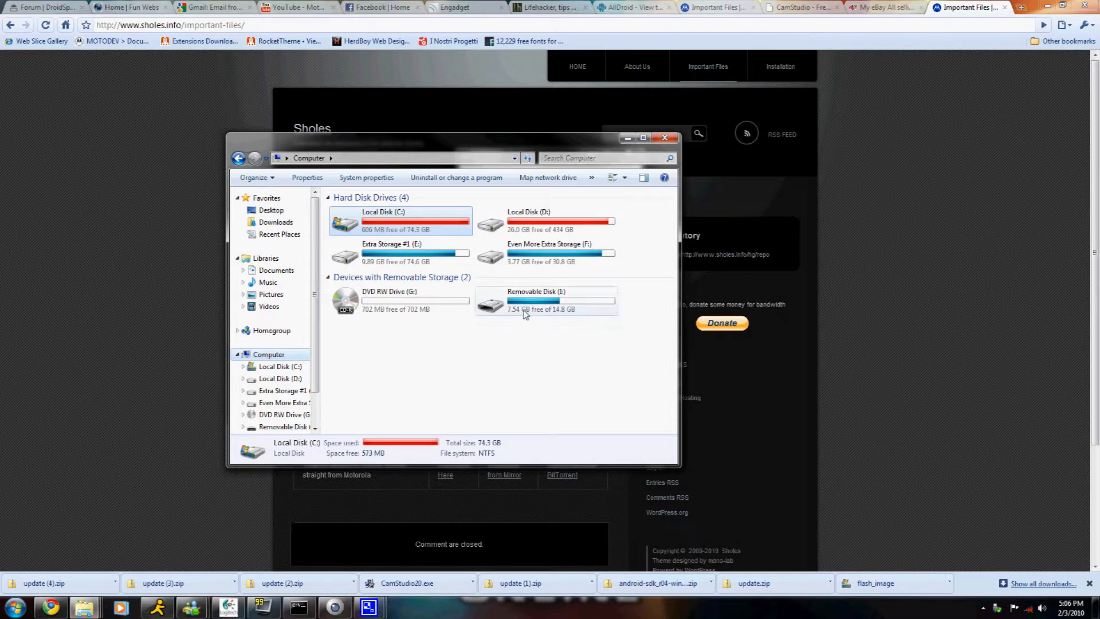
double_click(560, 301)
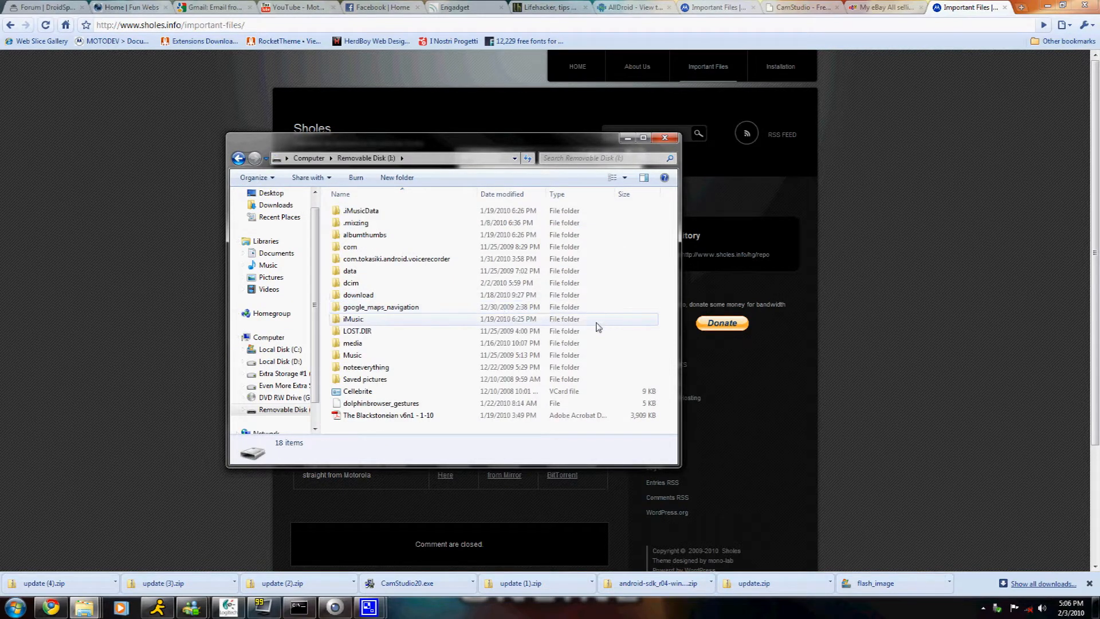
mouse_move(509, 372)
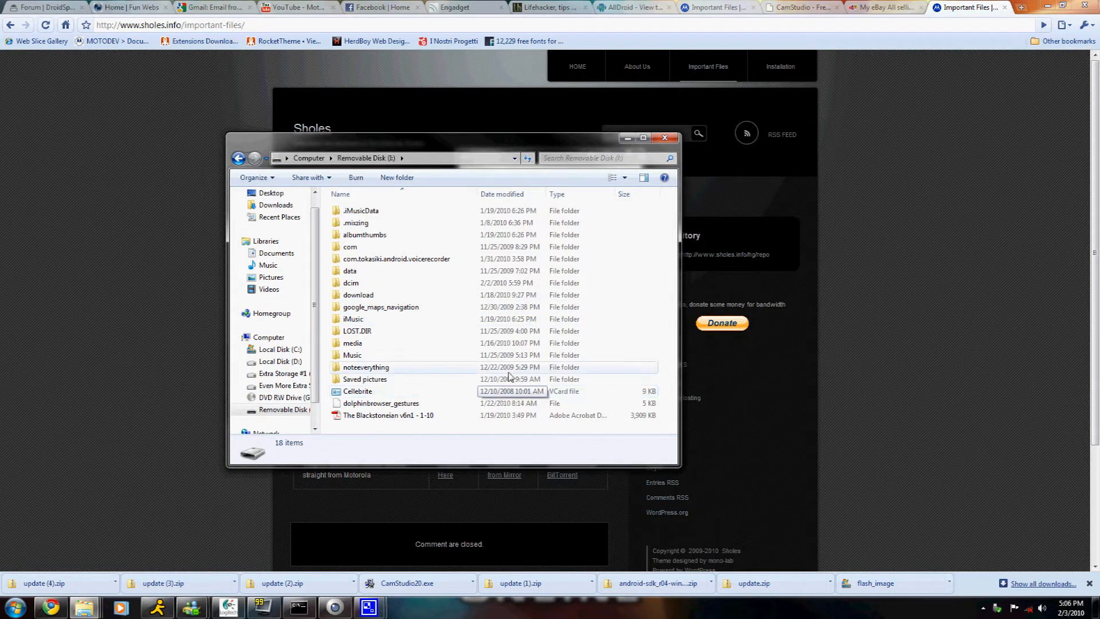